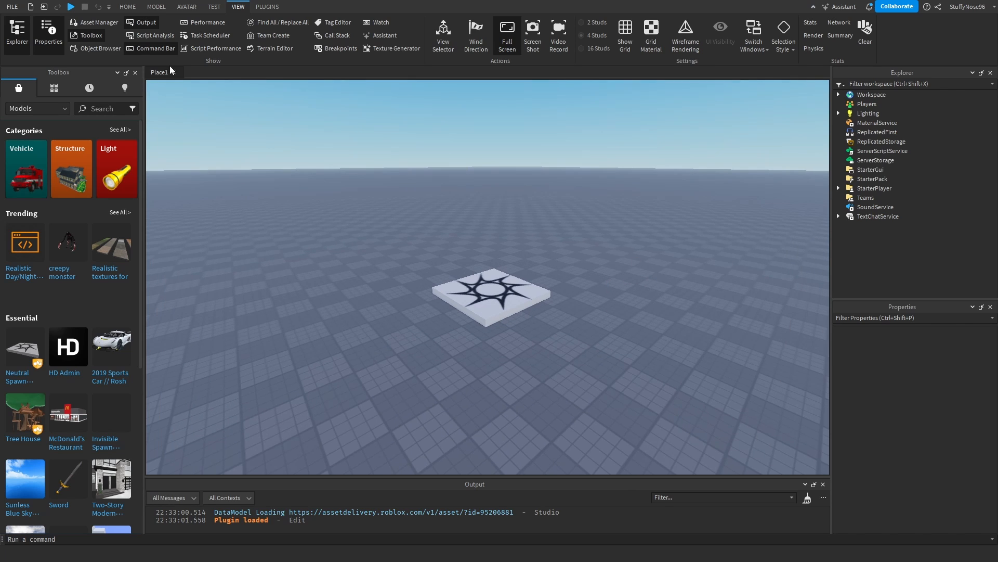
- Search the Toolbox for 'grenad', insert HE Grenade fix and keep only its Handle mesh in Workspace
left_click(102, 108)
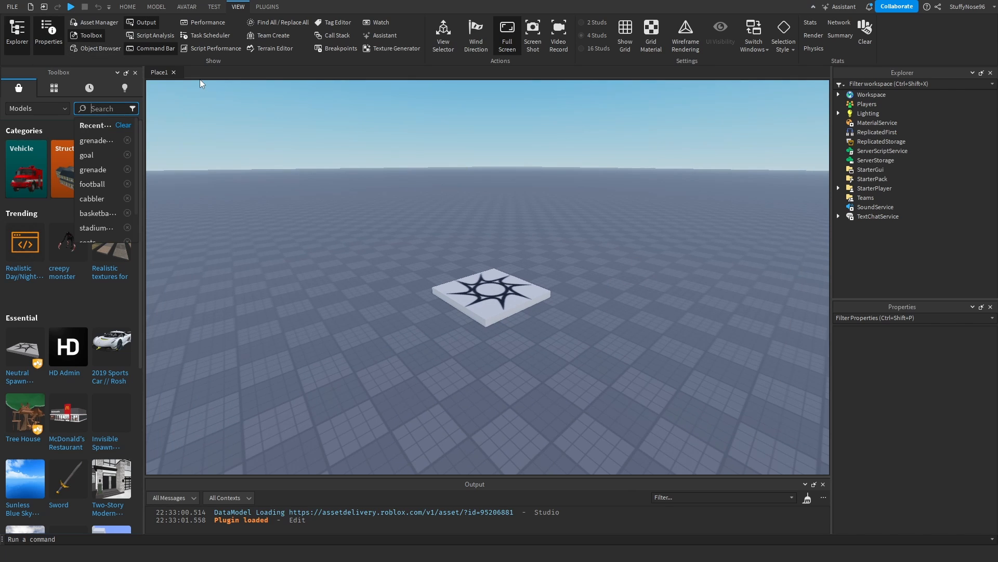
type("grenade")
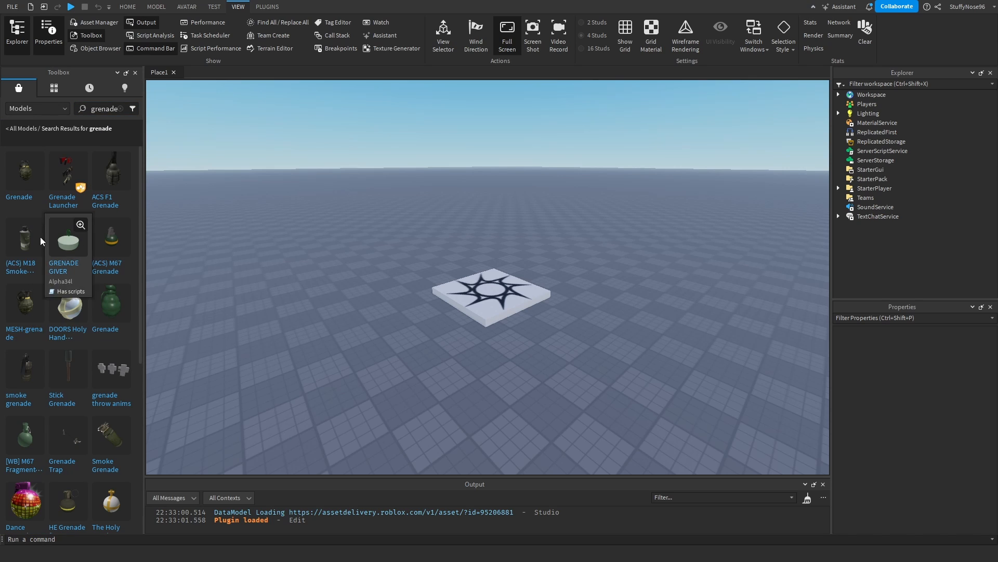
scroll("down", 3)
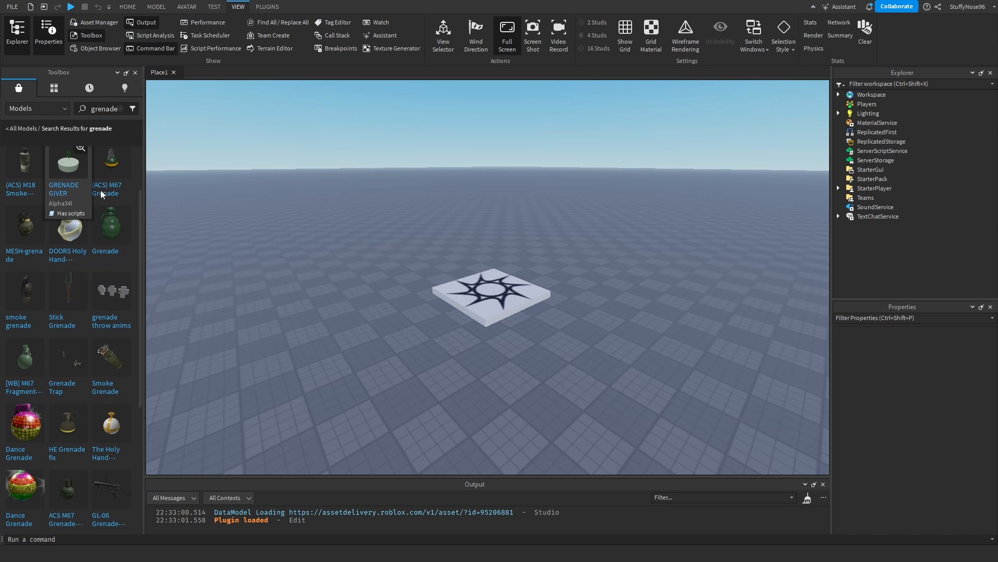
mouse_move(66, 357)
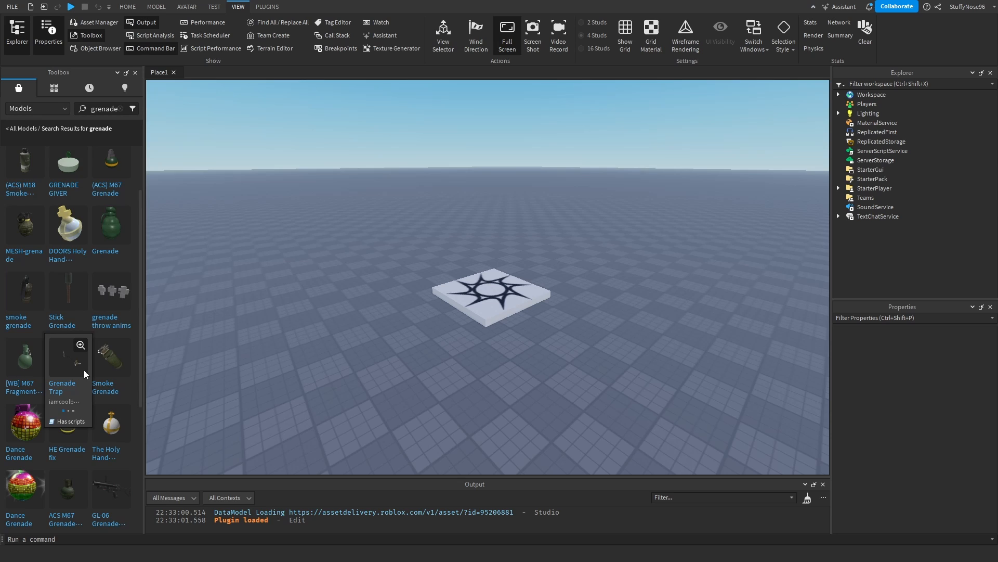
scroll("down", 3)
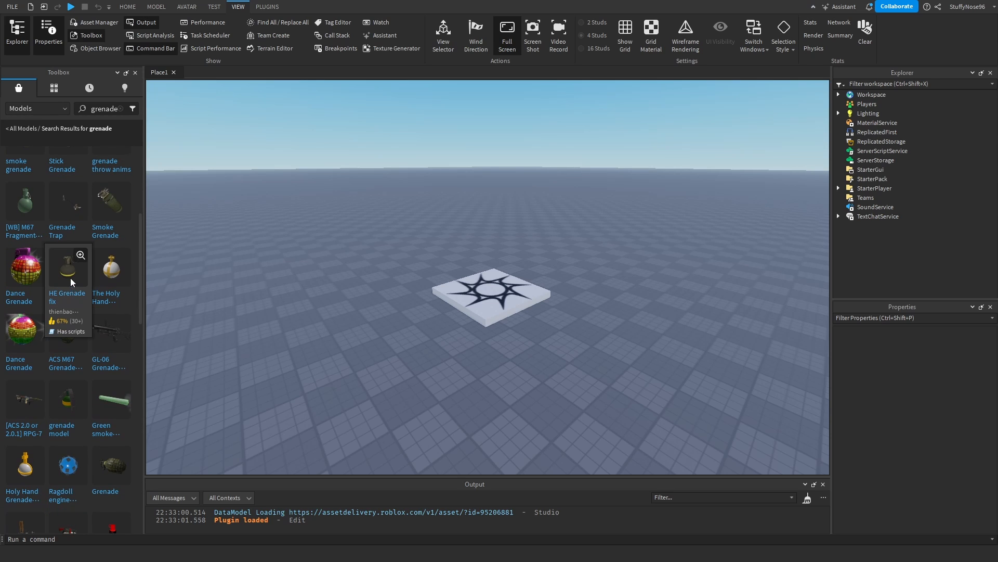
left_click(66, 266)
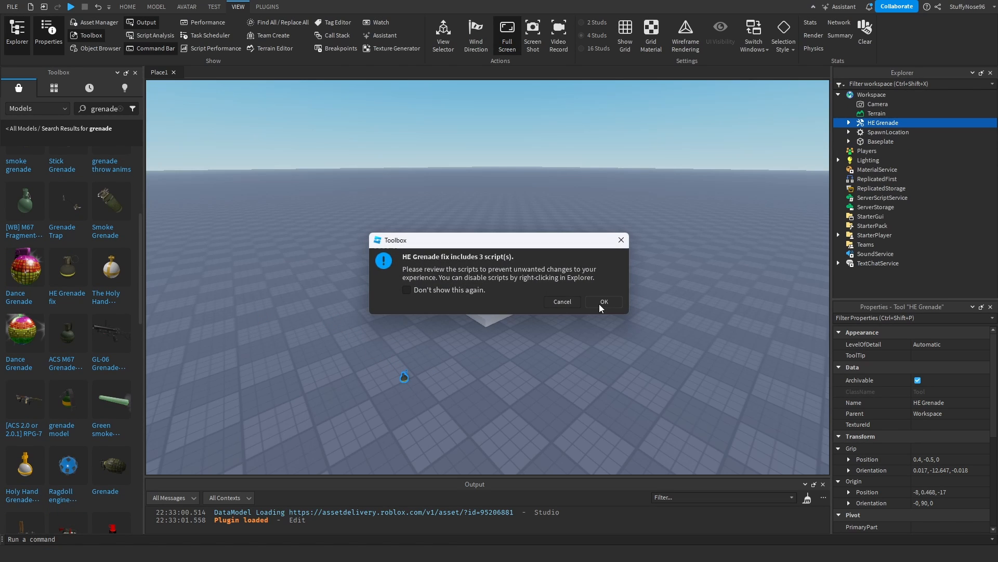
left_click(603, 302)
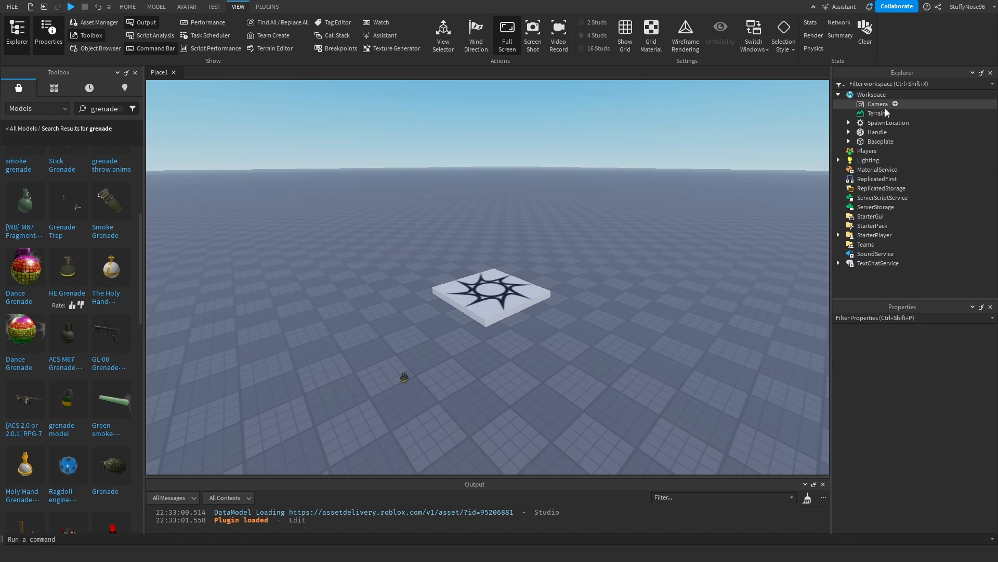
left_click(888, 142)
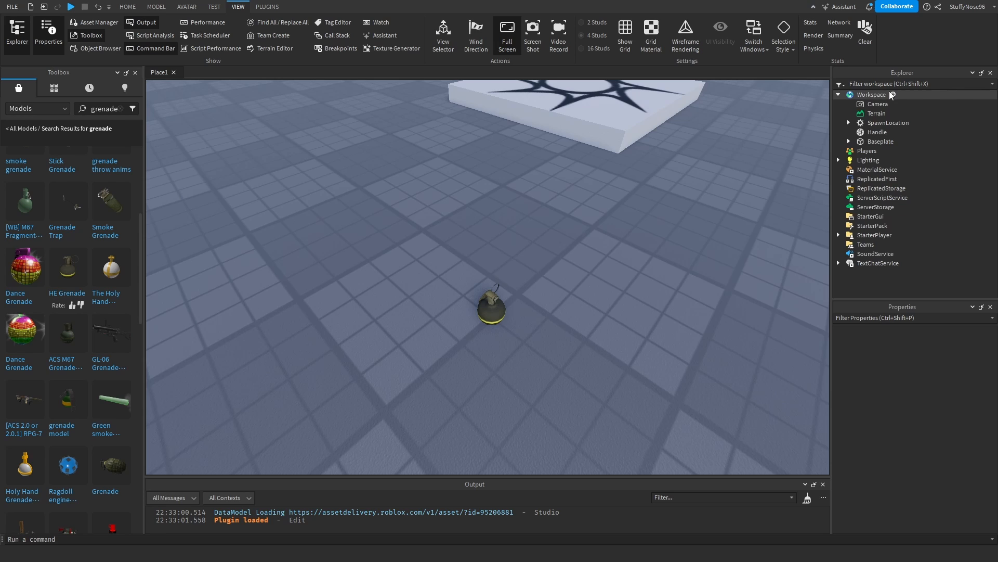
- Add a Tool under Workspace holding the Handle, a Script, a LocalScript and a RemoteEvent
left_click(872, 95)
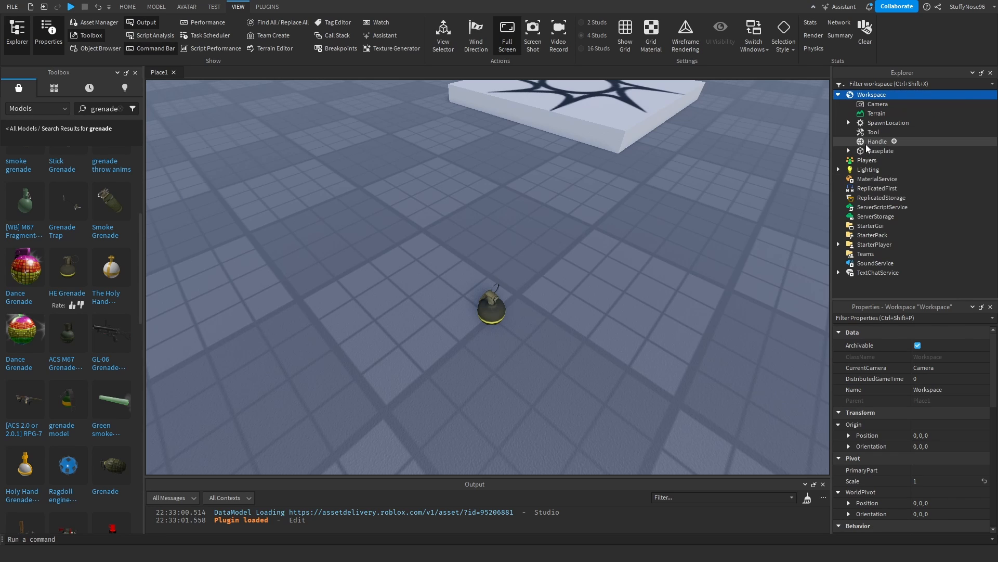
left_click(873, 132)
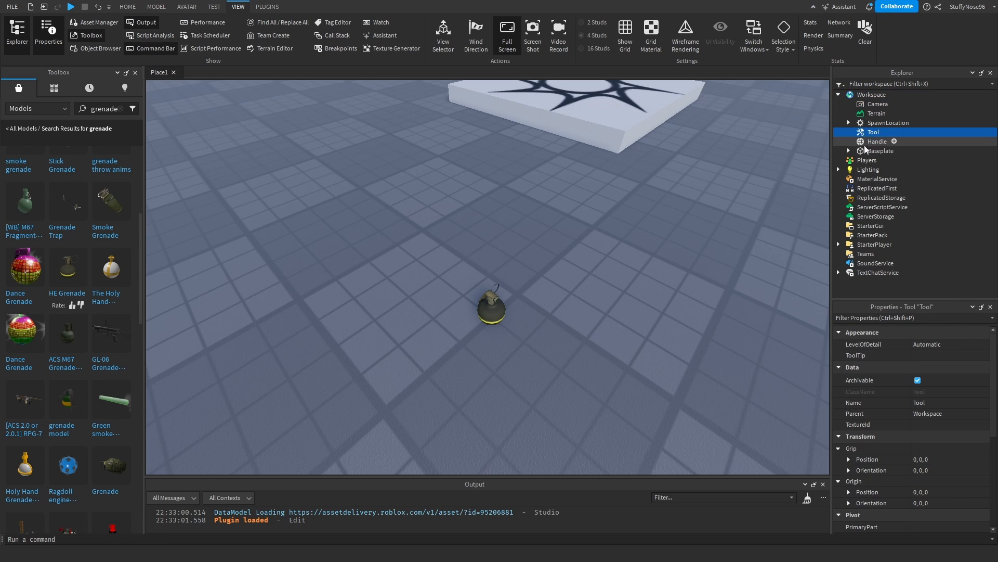
left_click(885, 141)
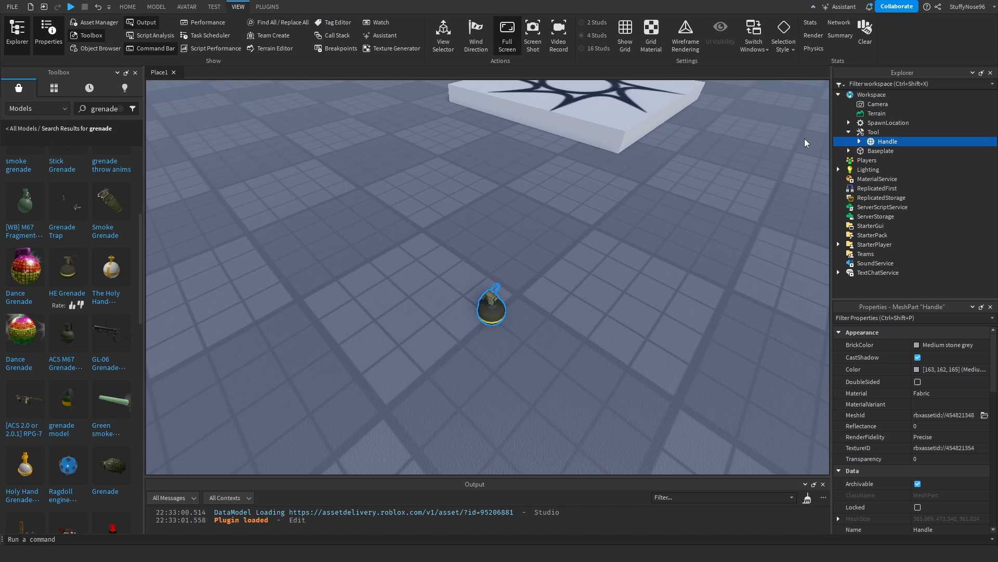
left_click(872, 132)
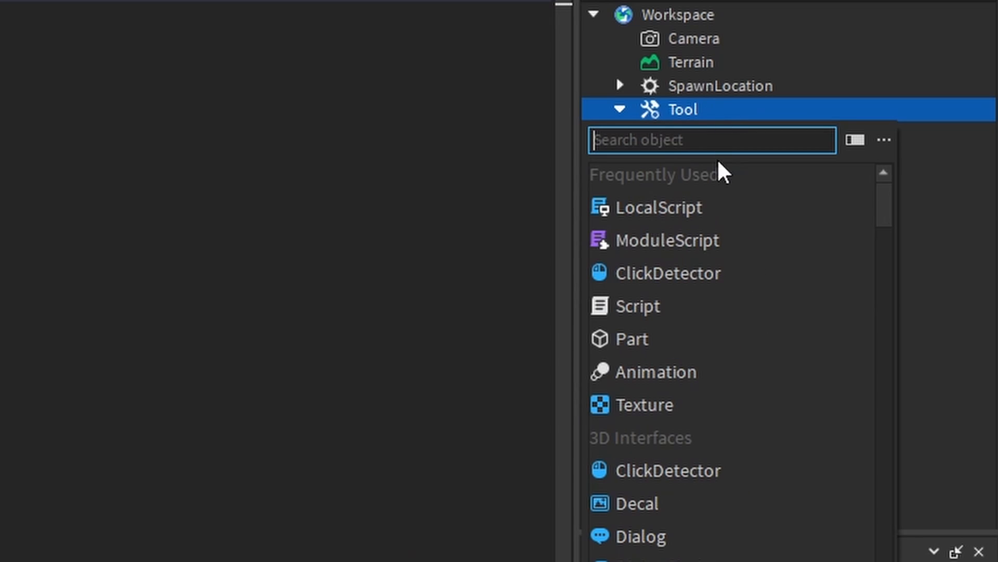
mouse_move(736, 114)
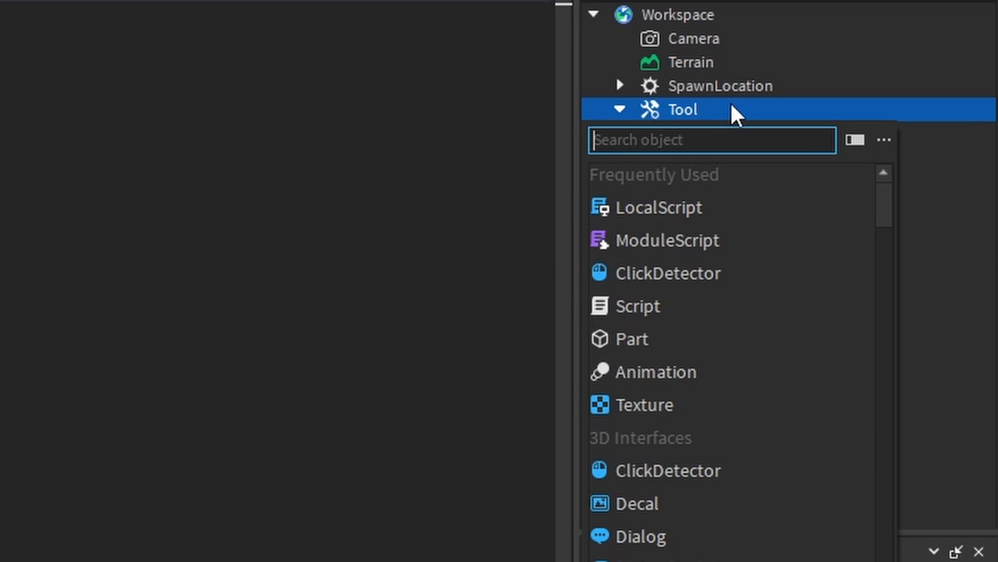
type("remote")
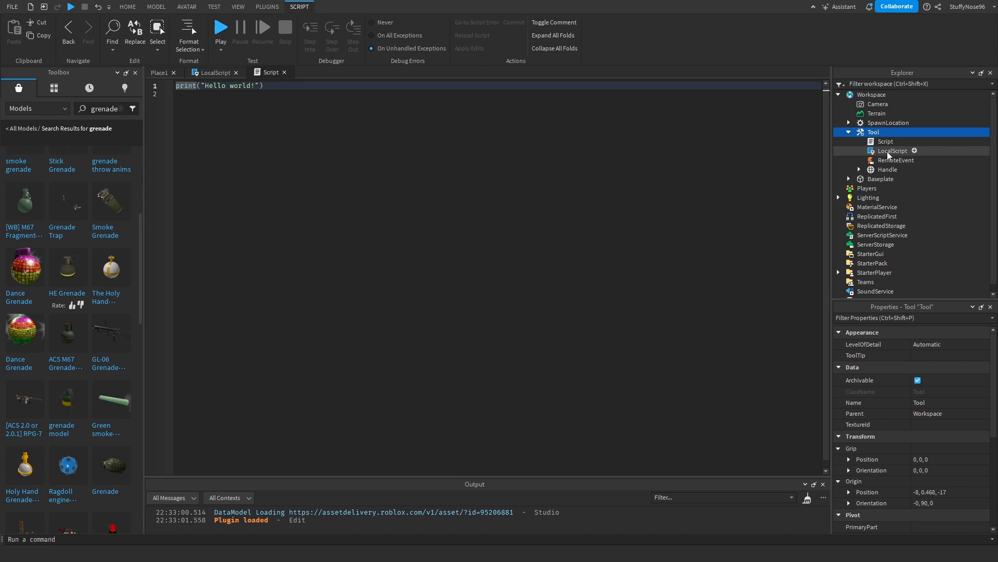
- Write the tool.Activated handler calling remote:FireServer(mouse.Hit.Position) in the LocalScript
left_click(892, 151)
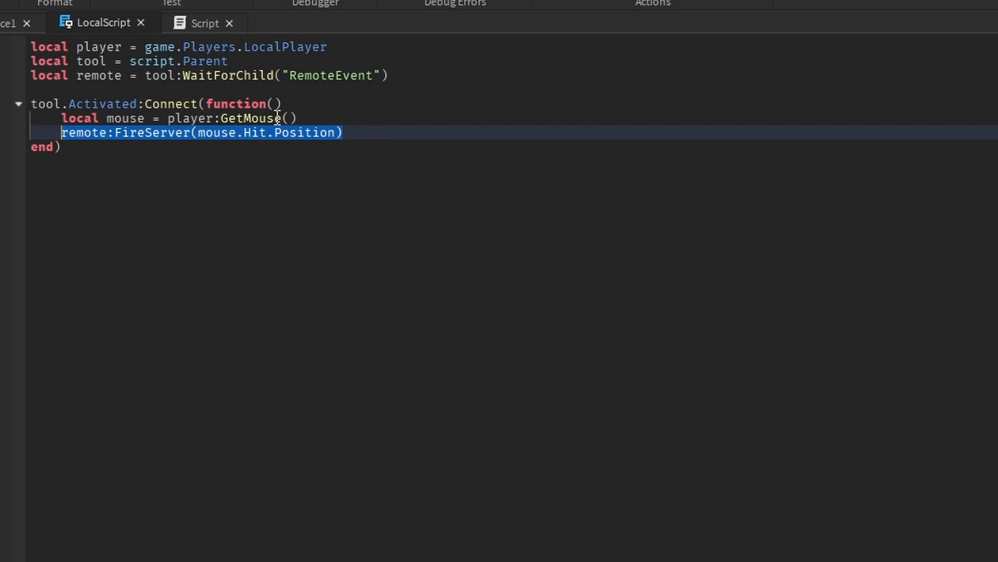
left_click(300, 117)
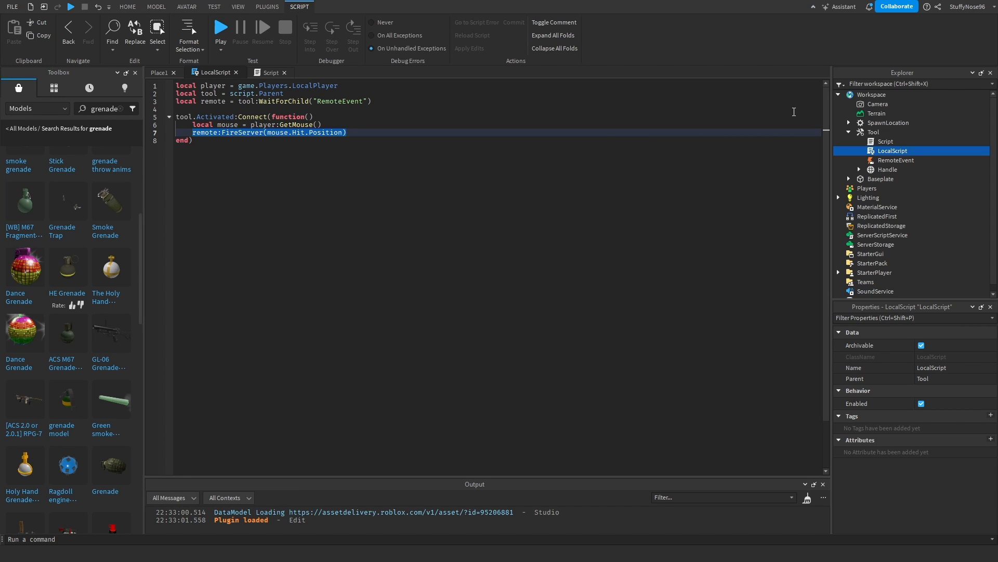
- Write the OnServerEvent handler cloning Handle with CanCollide true, CFrame aimed at pos, parented to workspace
left_click(271, 72)
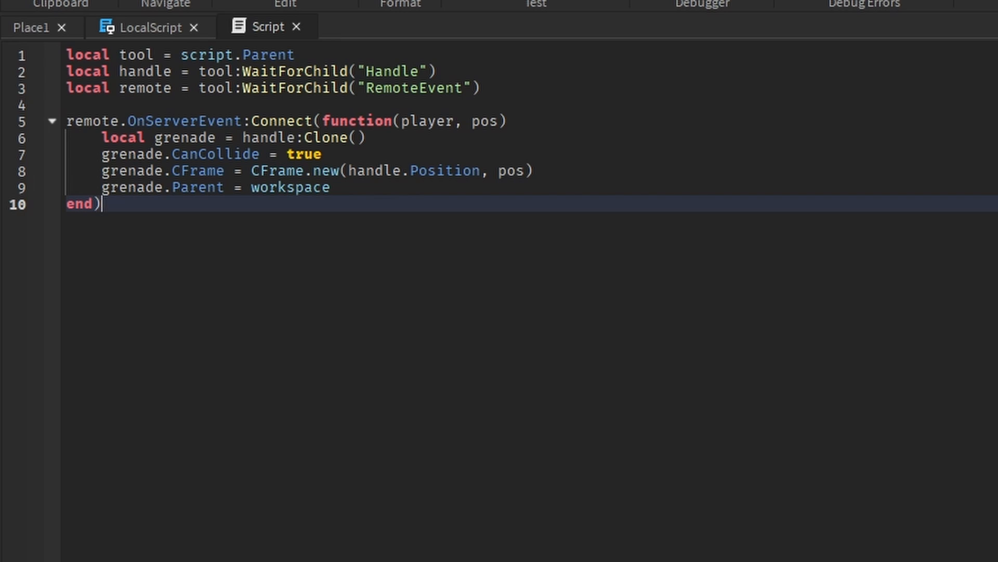
mouse_move(311, 46)
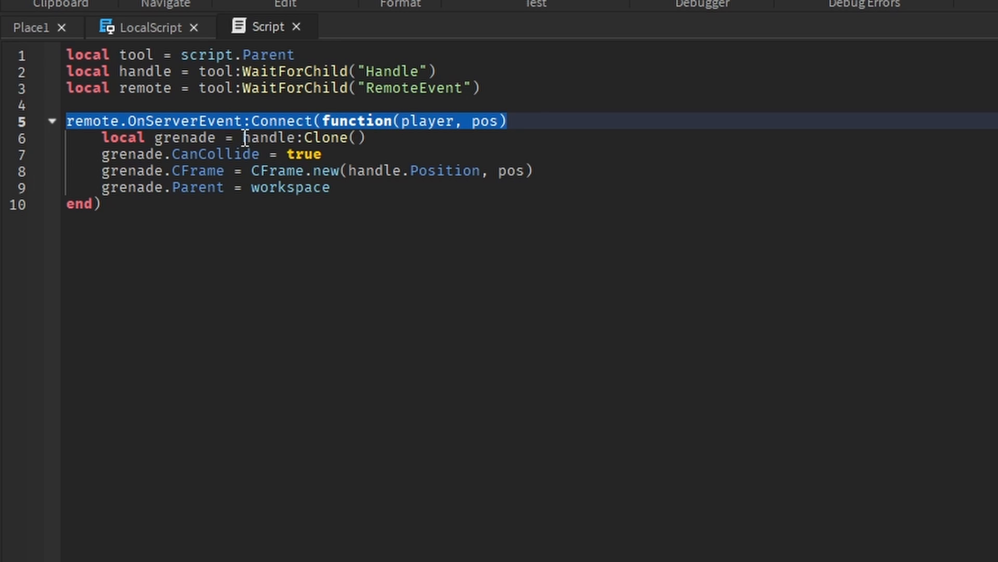
mouse_move(392, 123)
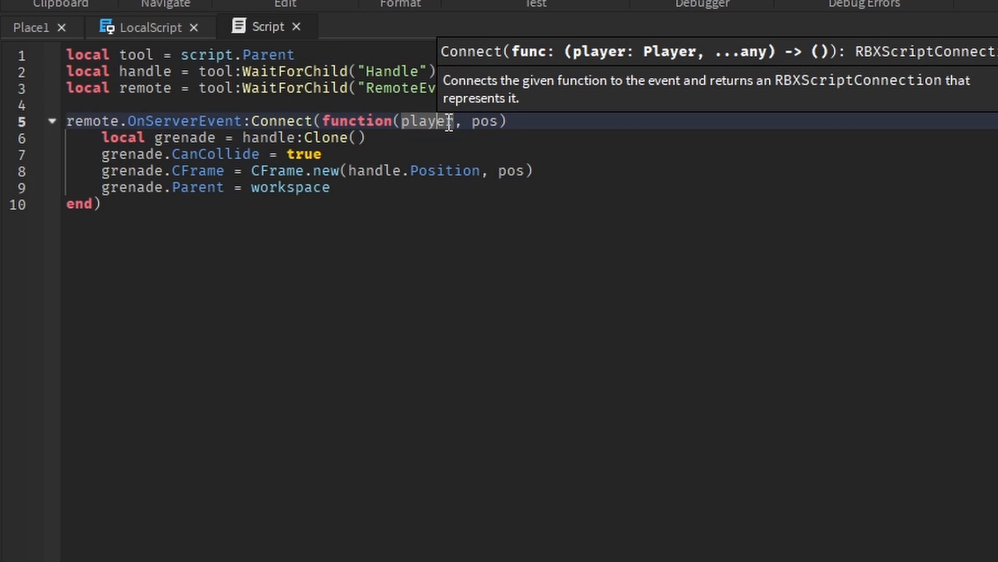
double_click(487, 121)
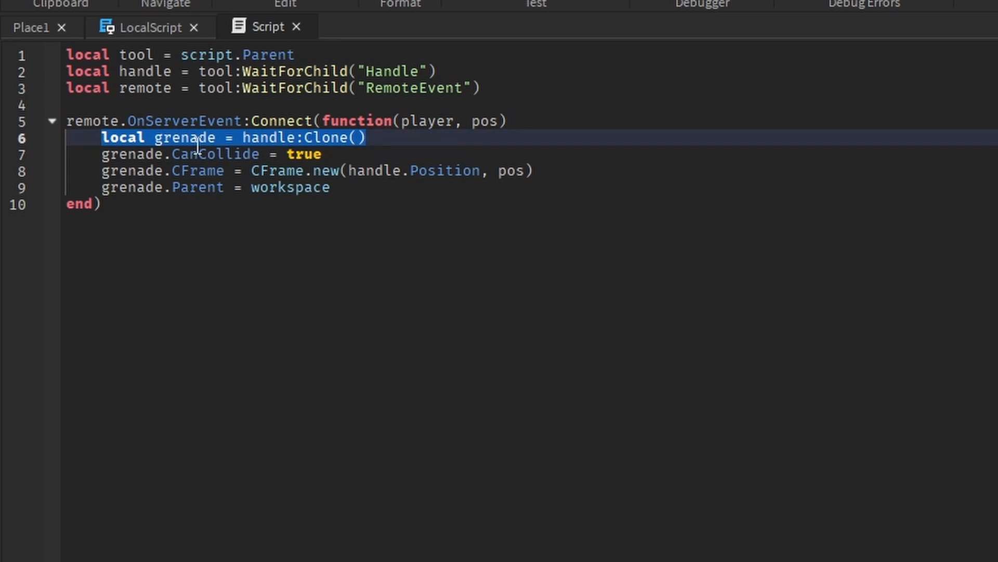
mouse_move(439, 96)
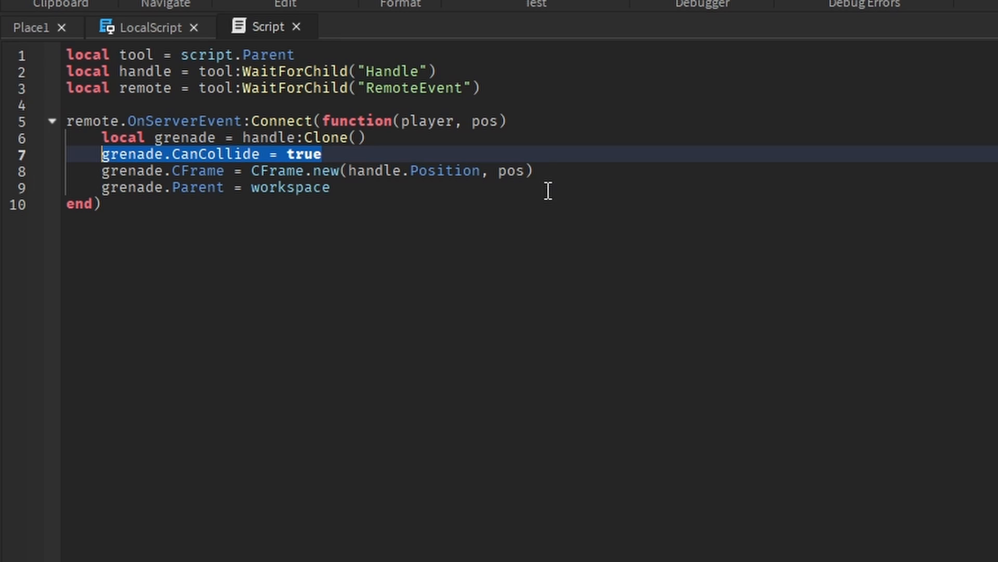
mouse_move(580, 174)
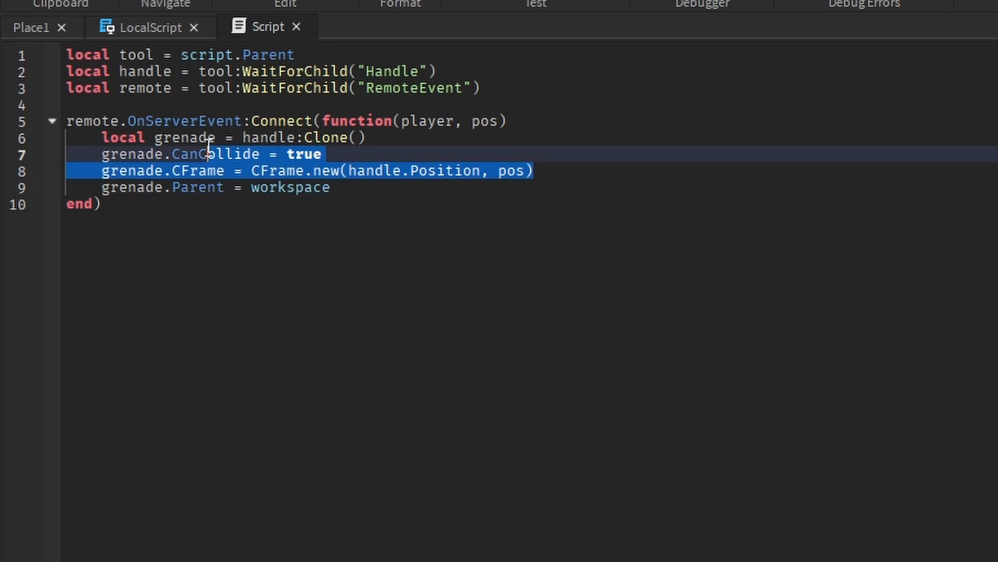
left_click(108, 171)
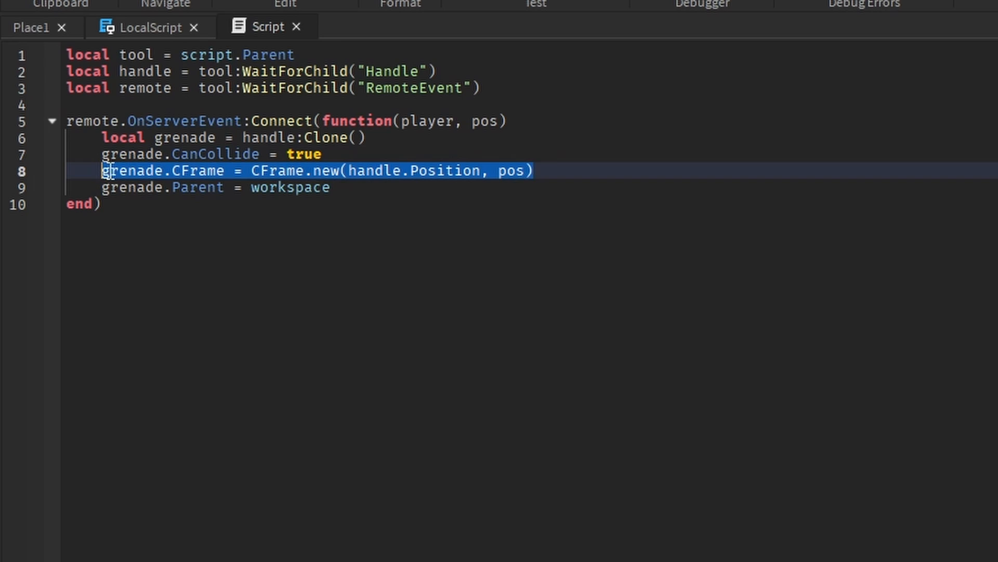
mouse_move(571, 208)
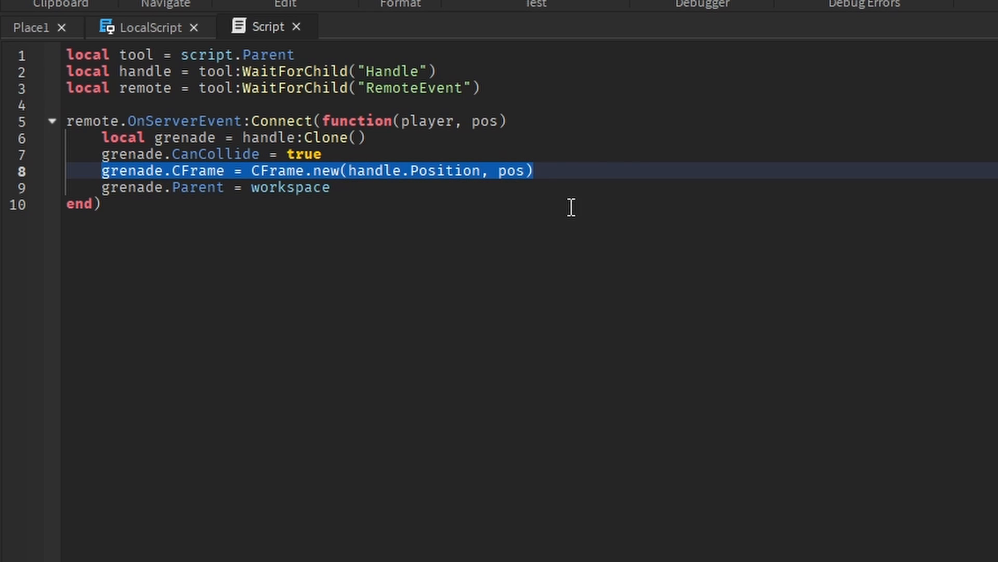
mouse_move(566, 182)
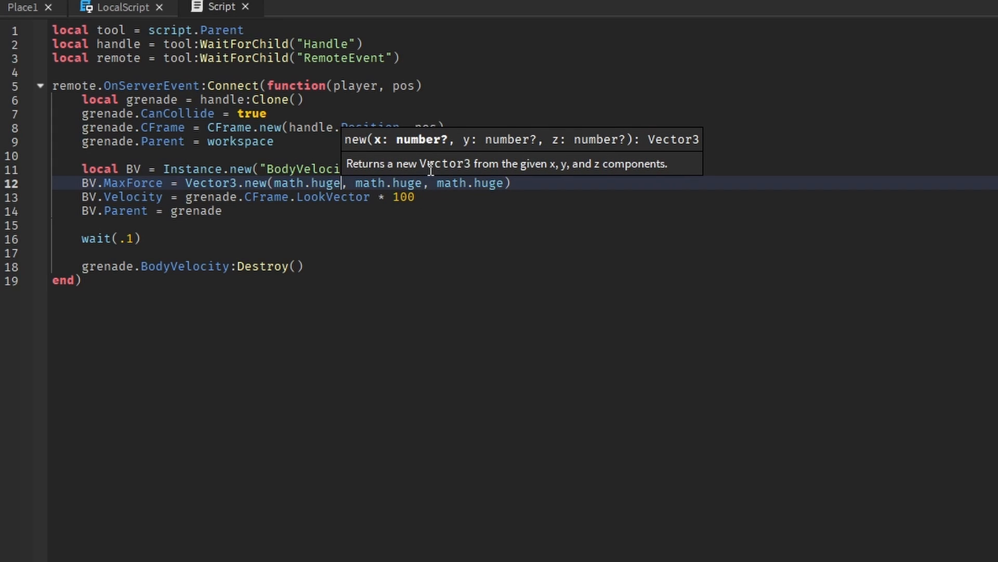
mouse_move(471, 183)
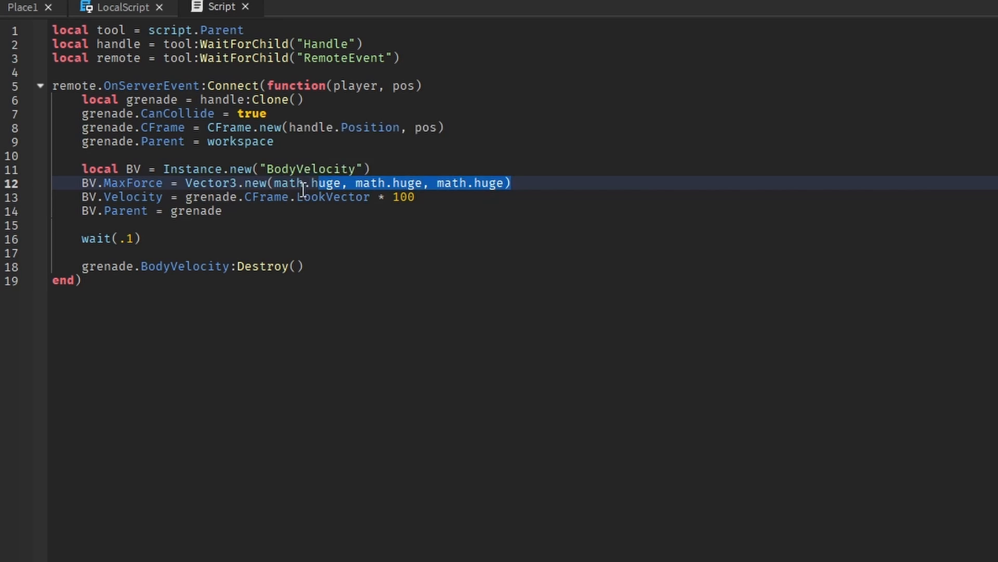
- Add a BodyVelocity with MaxForce math.huge and Velocity LookVector*100, destroyed after wait(.15)
left_click(463, 197)
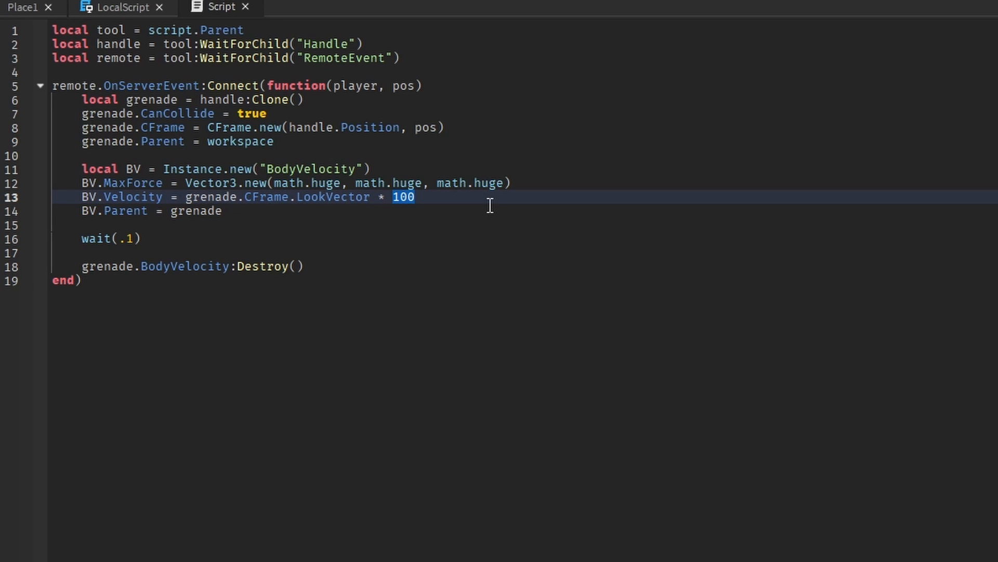
mouse_move(506, 209)
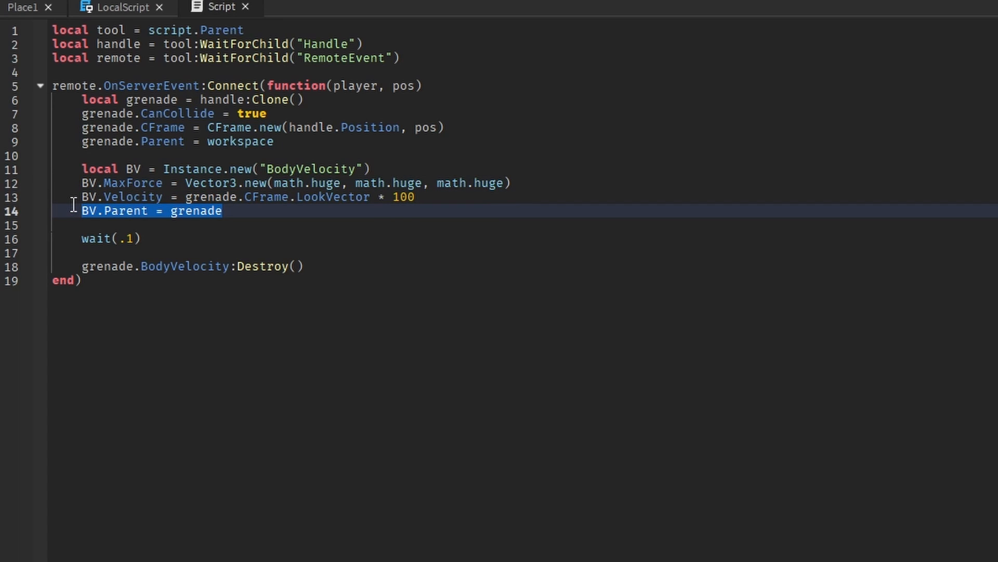
mouse_move(247, 299)
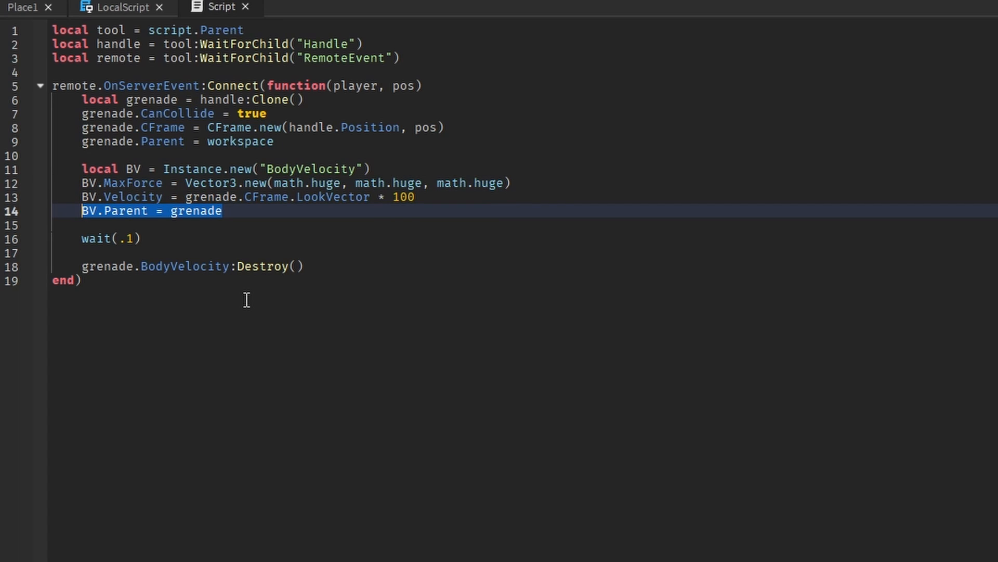
mouse_move(241, 244)
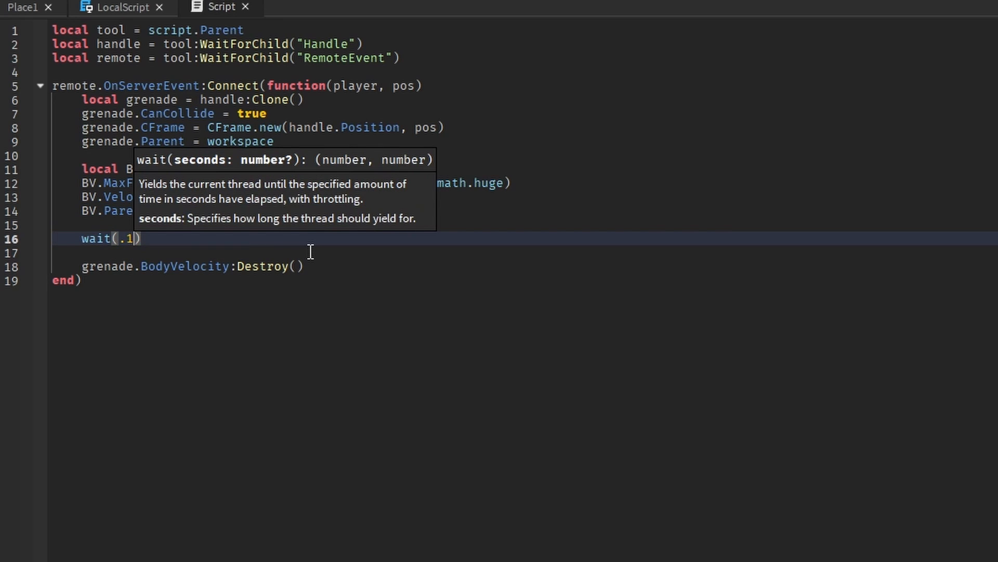
type("5")
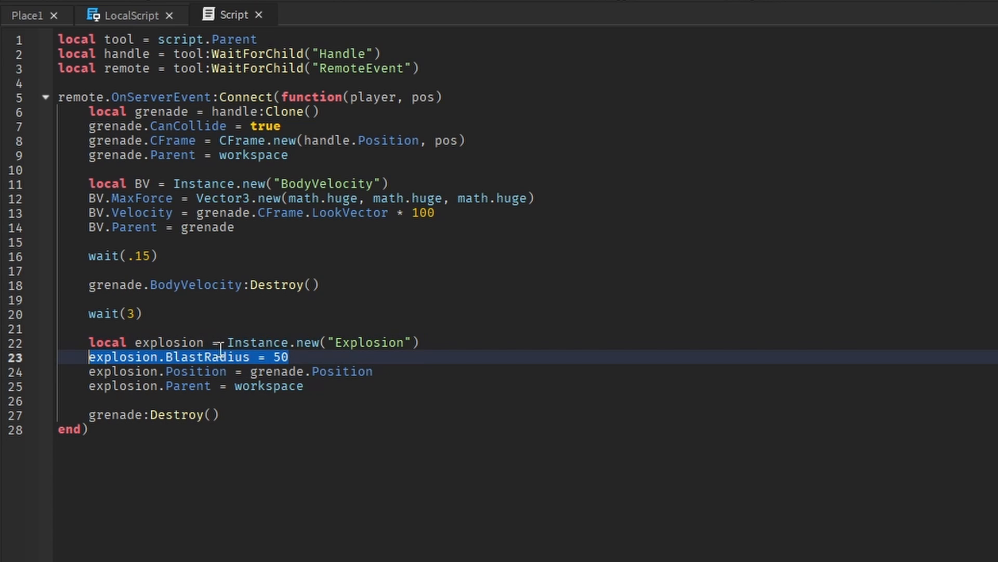
mouse_move(220, 291)
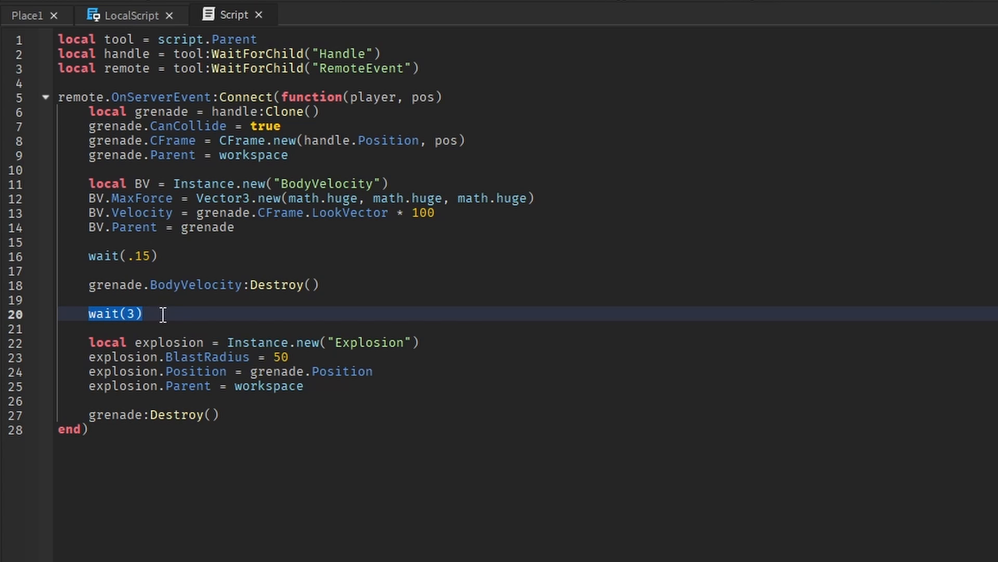
mouse_move(104, 333)
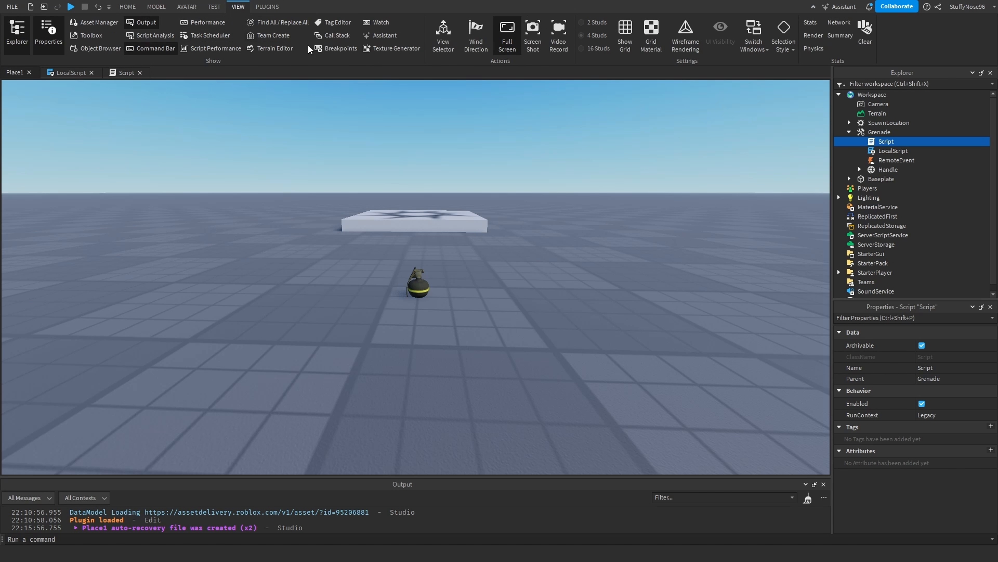
- Run a first playtest with the Grenade tool still in Workspace, then stop it
left_click(71, 7)
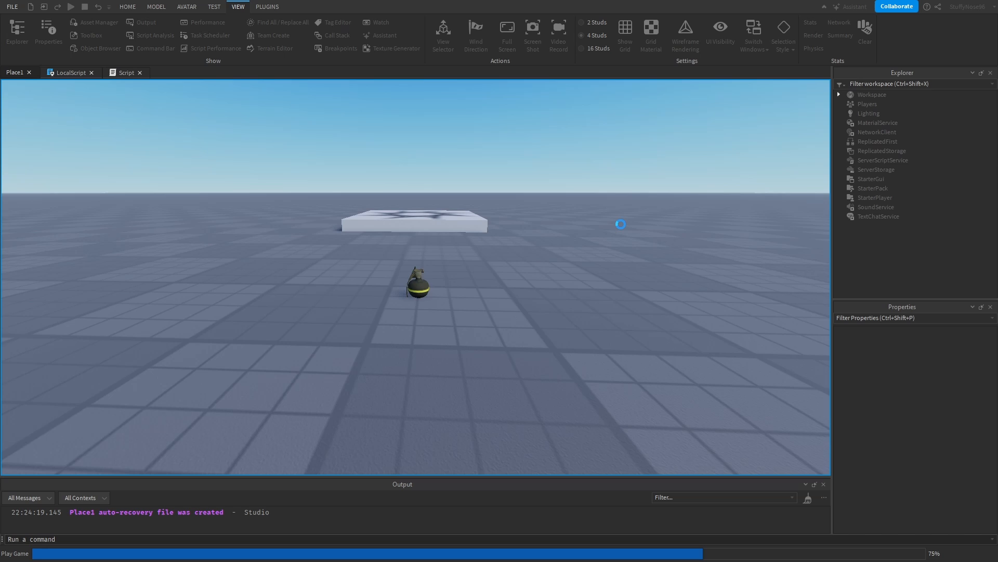
left_click(71, 6)
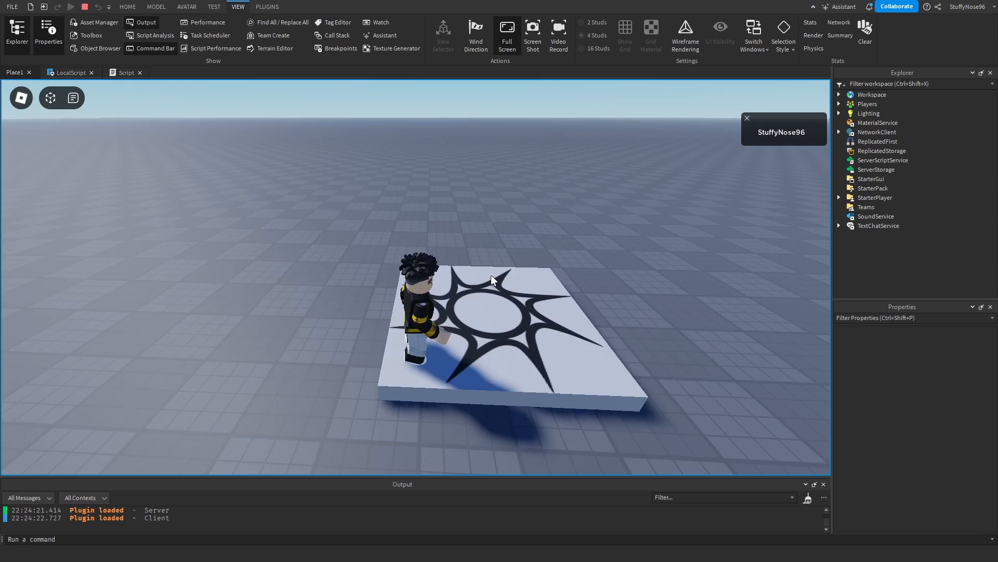
left_click(84, 6)
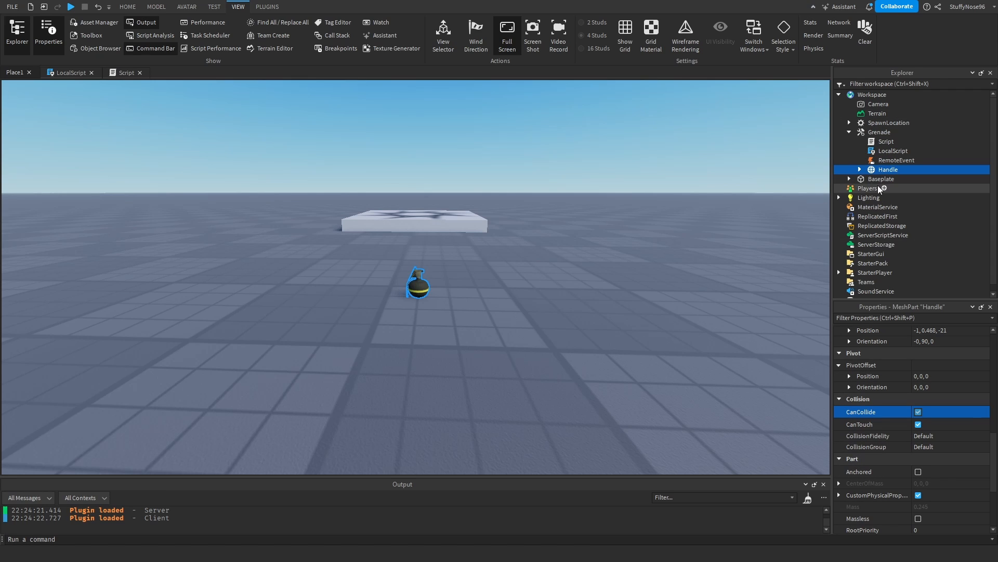
- Move Grenade into StarterPack, playtest to see it in the hotbar, then stop
left_click(880, 132)
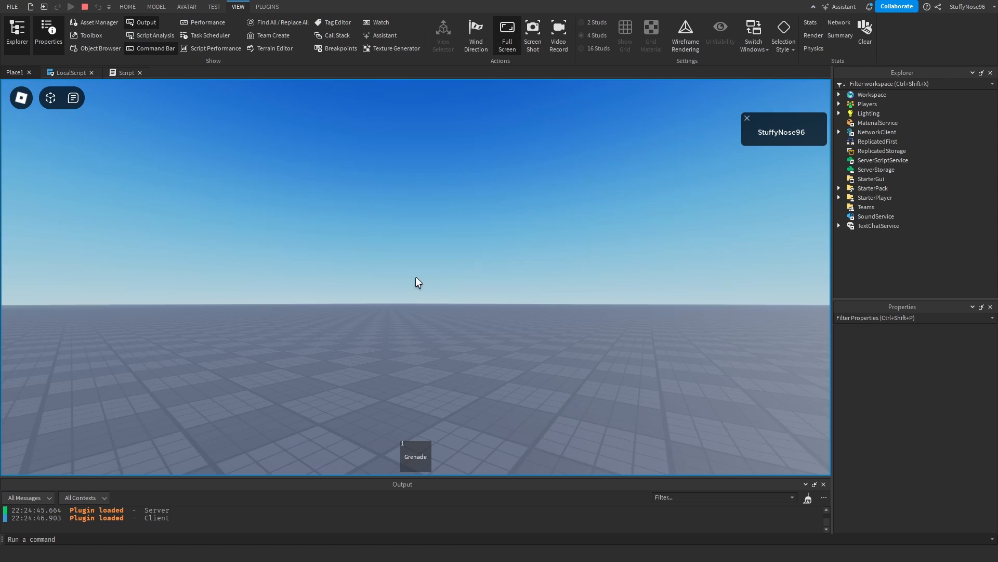
key("Escape")
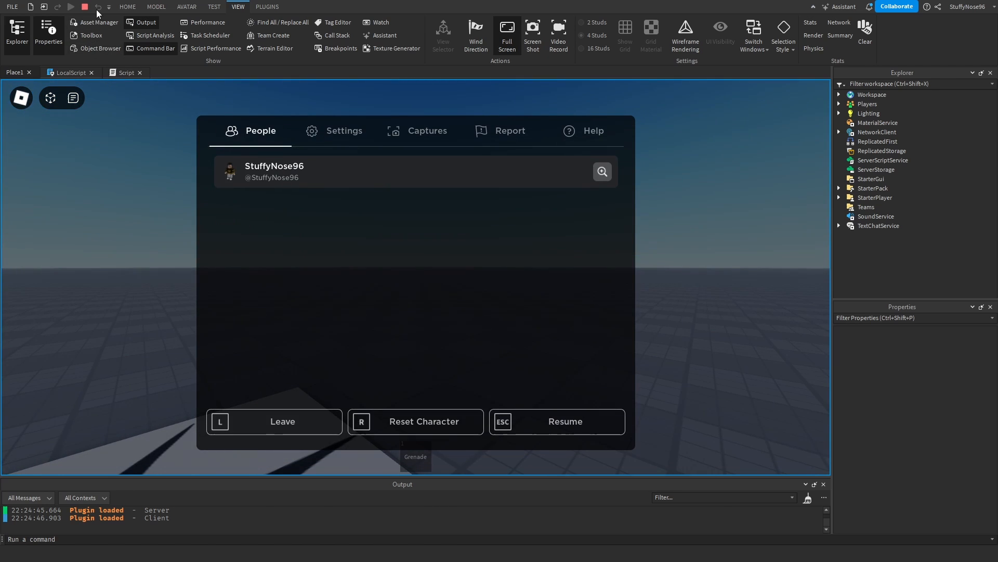
left_click(85, 6)
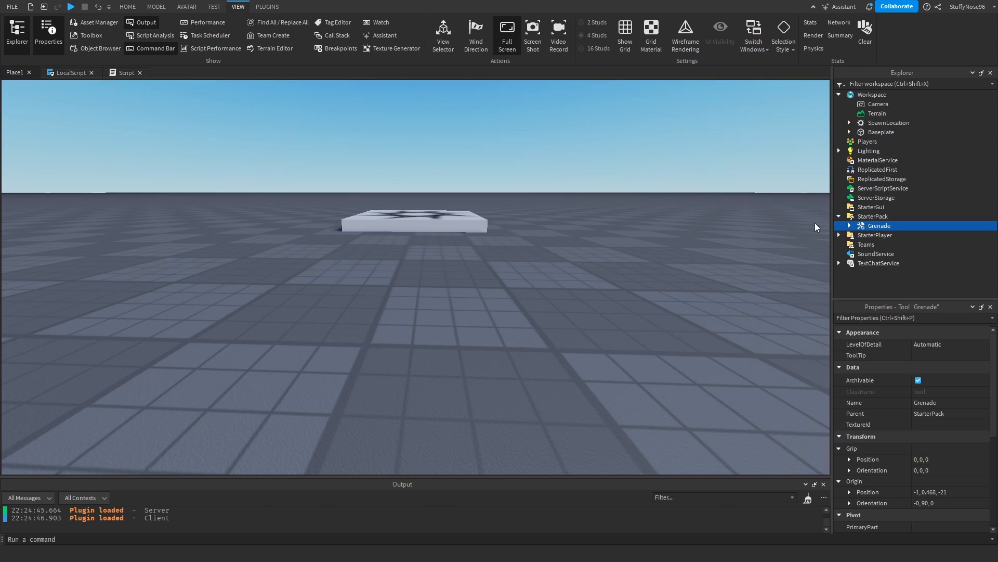
- Add local ammo = 3 and wrap the handler in if ammo > 0 then ammo -= 1, then start a playtest
left_click(849, 226)
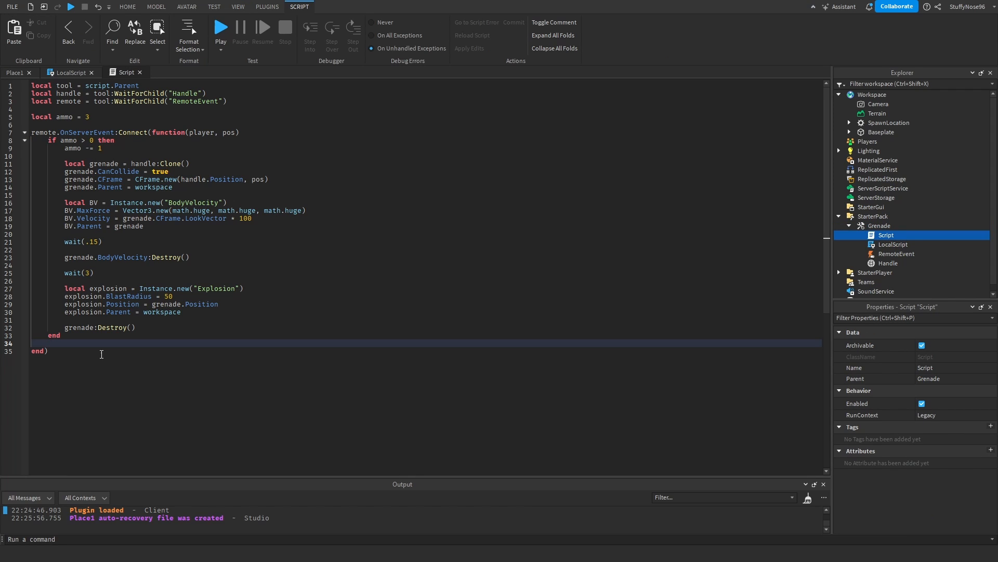
key("Backspace")
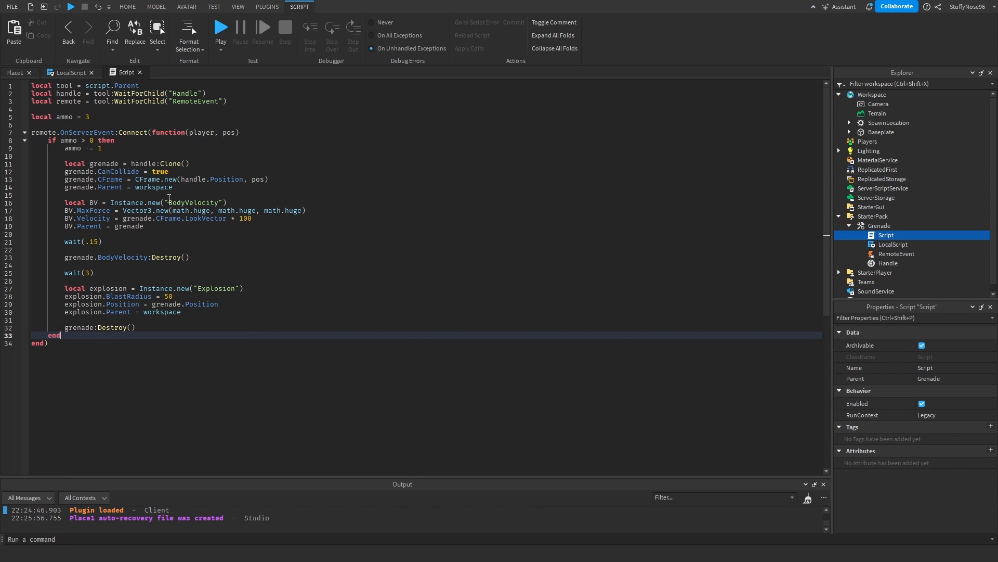
left_click(63, 116)
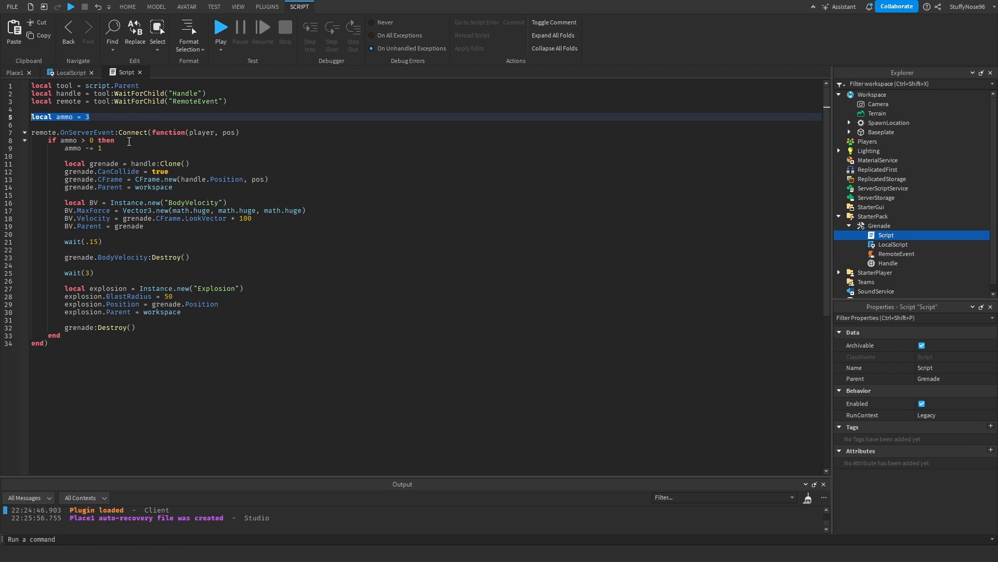
left_click(84, 139)
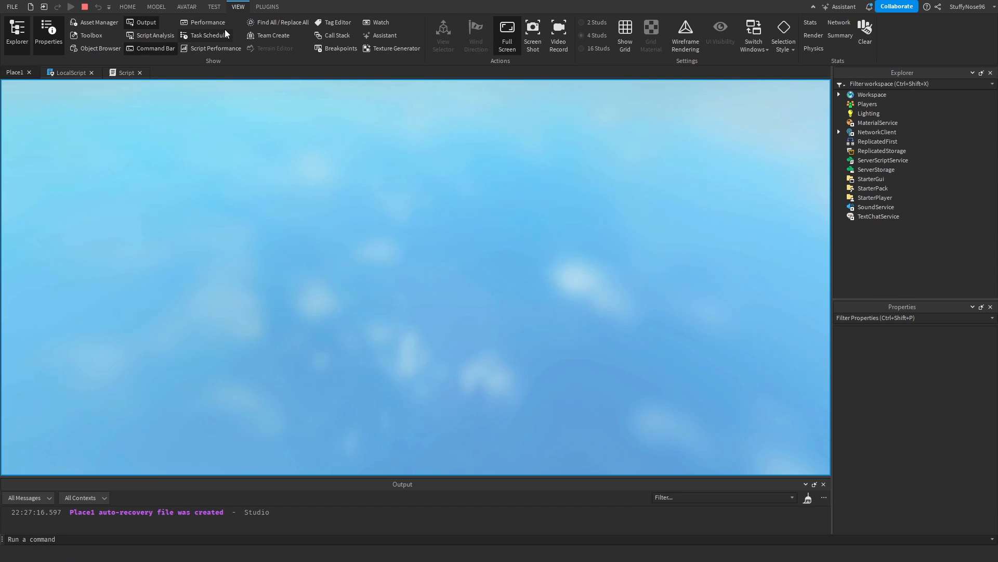
left_click(71, 6)
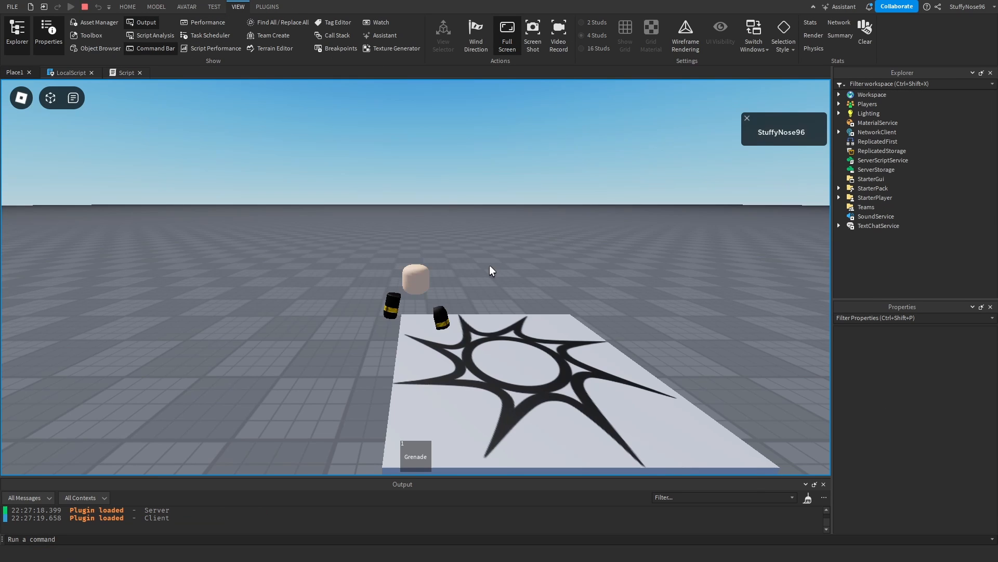